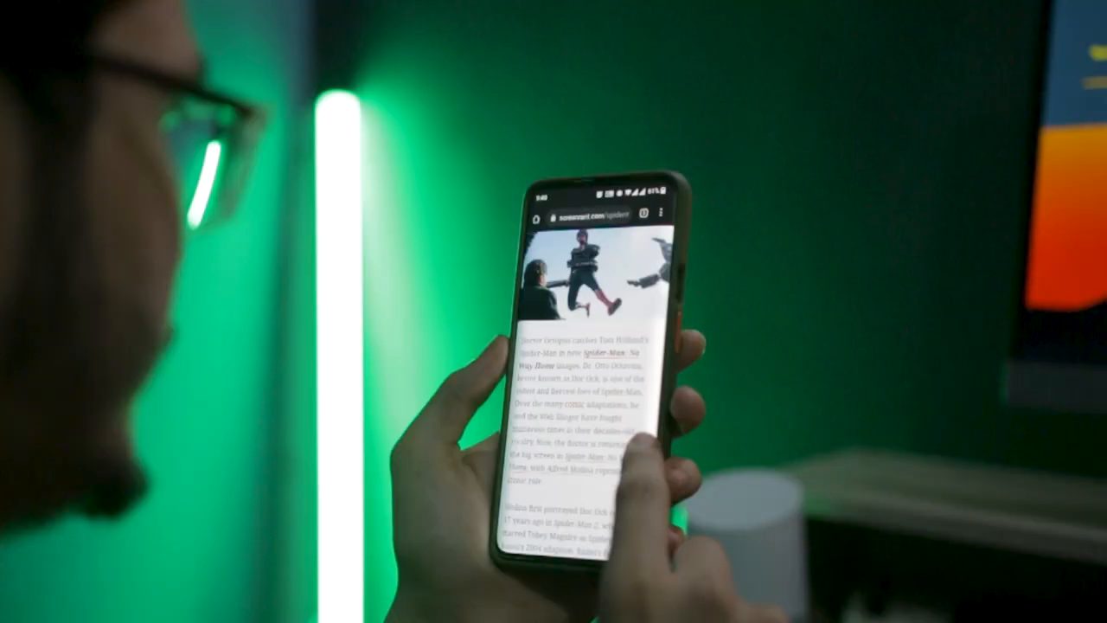
Step: Scroll down through the Doctor Octopus Spider-Man article on Screen Rant
{"action": "scroll", "scroll_direction": "down", "scroll_amount": 3}
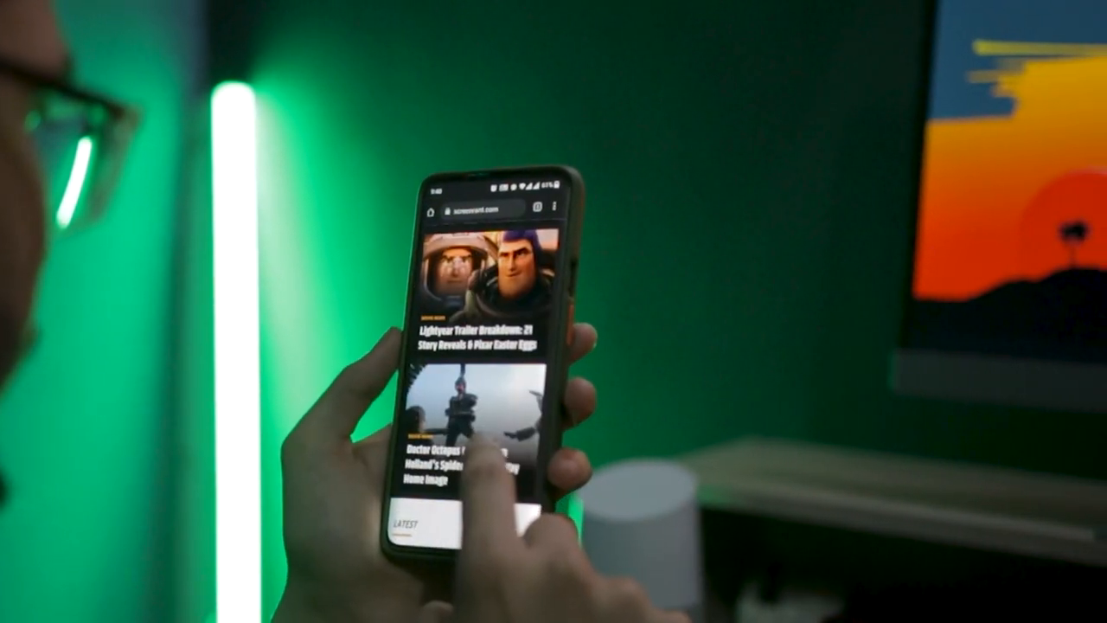
{"action": "scroll", "scroll_direction": "down", "scroll_amount": 3}
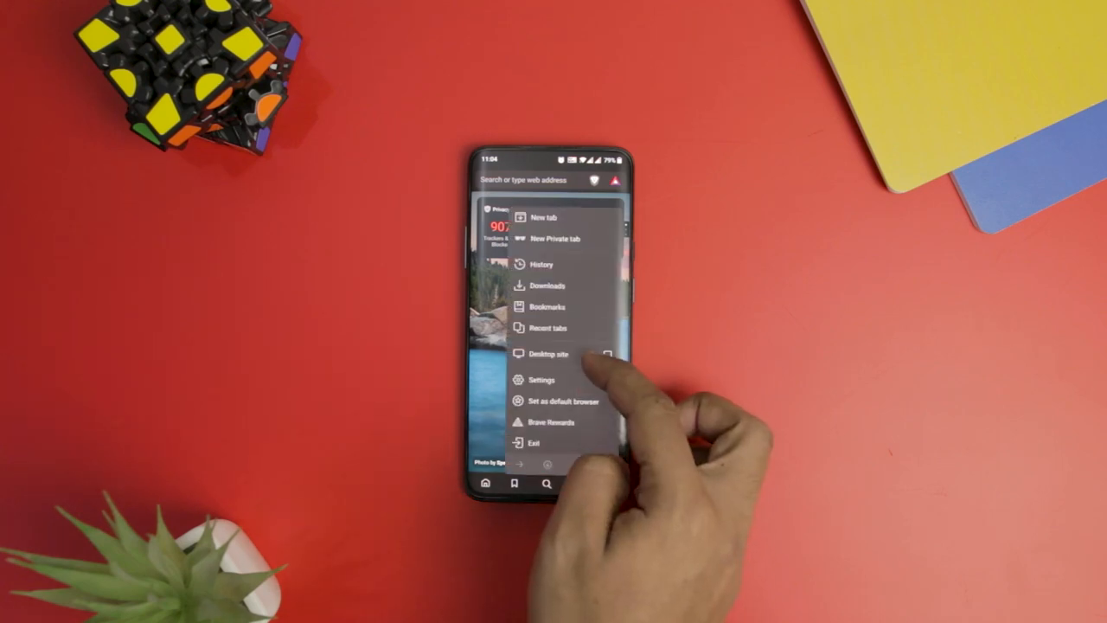
Step: Check Brave's settings and see which trackers were blocked on the page
{"action": "left_click", "coordinate": [542, 380]}
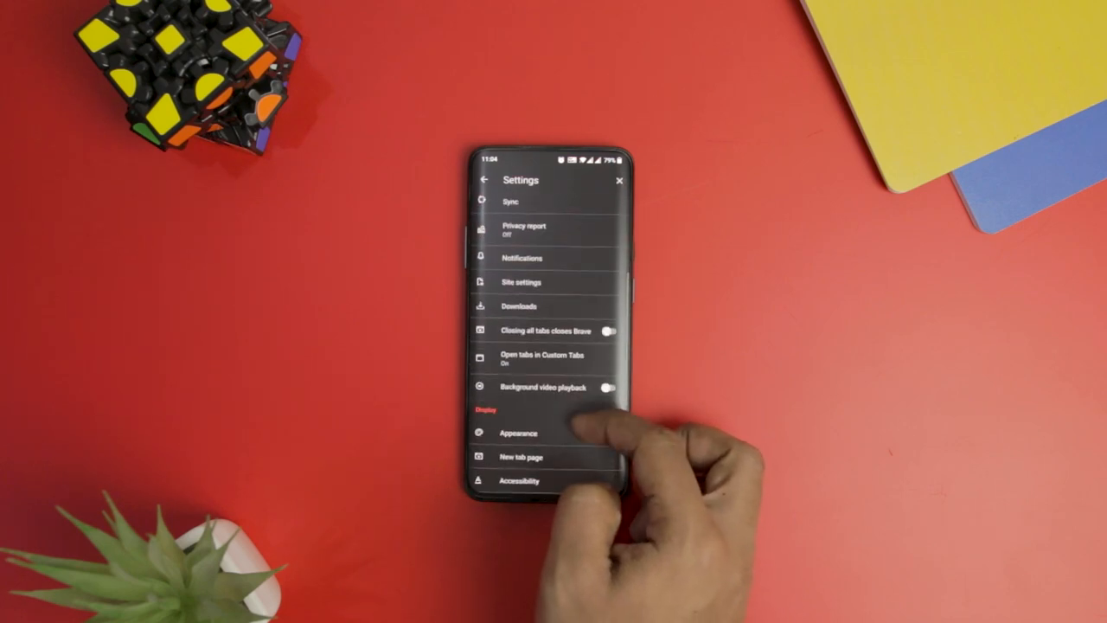
{"action": "scroll", "scroll_direction": "down", "scroll_amount": 3}
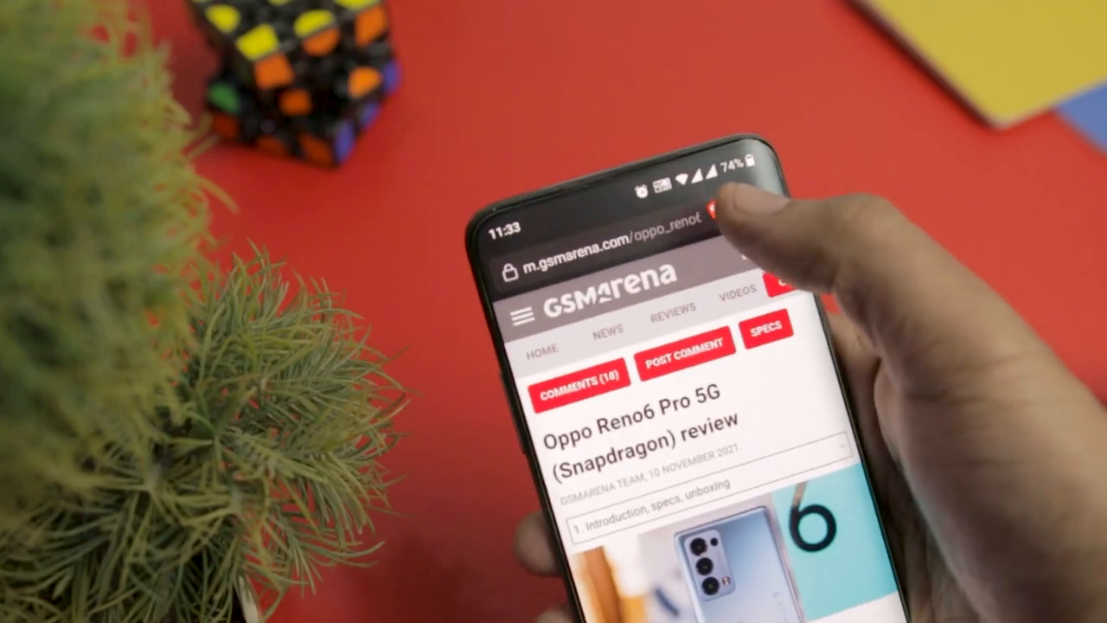
{"action": "left_click", "coordinate": [718, 208]}
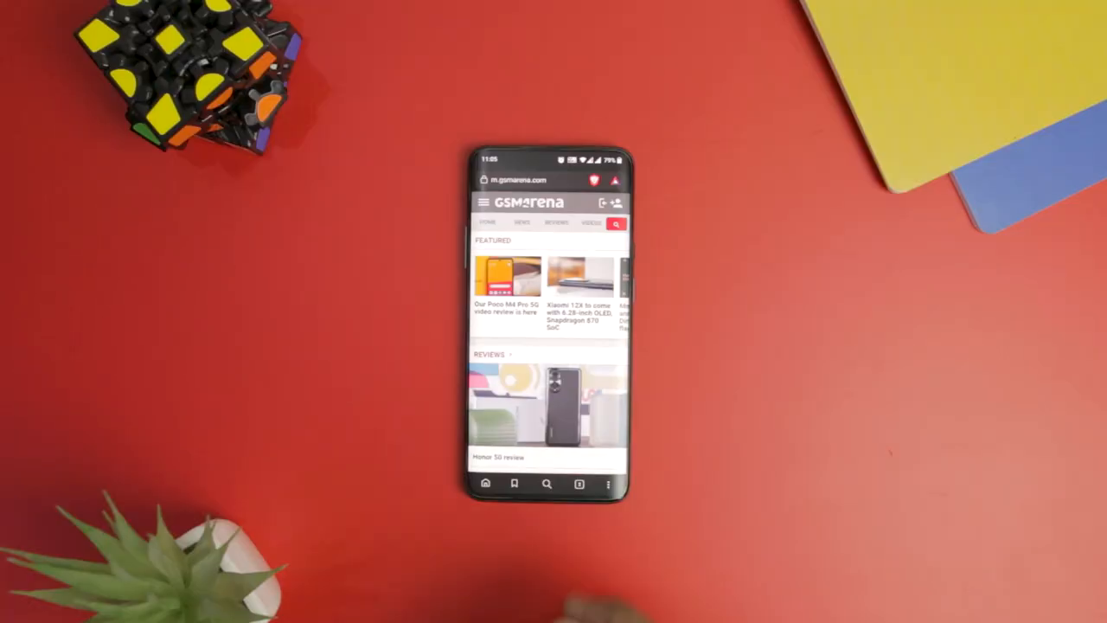
Step: Scroll the GSMArena homepage and open the Oppo Reno6 Pro 5G review
{"action": "scroll", "scroll_direction": "down", "scroll_amount": 3}
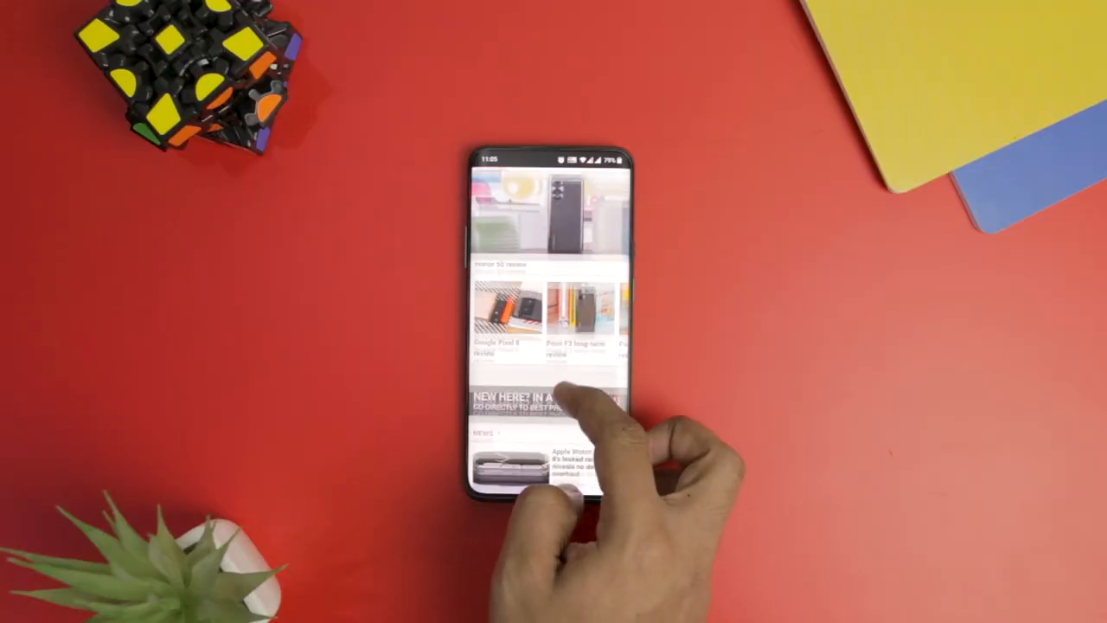
{"action": "scroll", "scroll_direction": "up", "scroll_amount": 3}
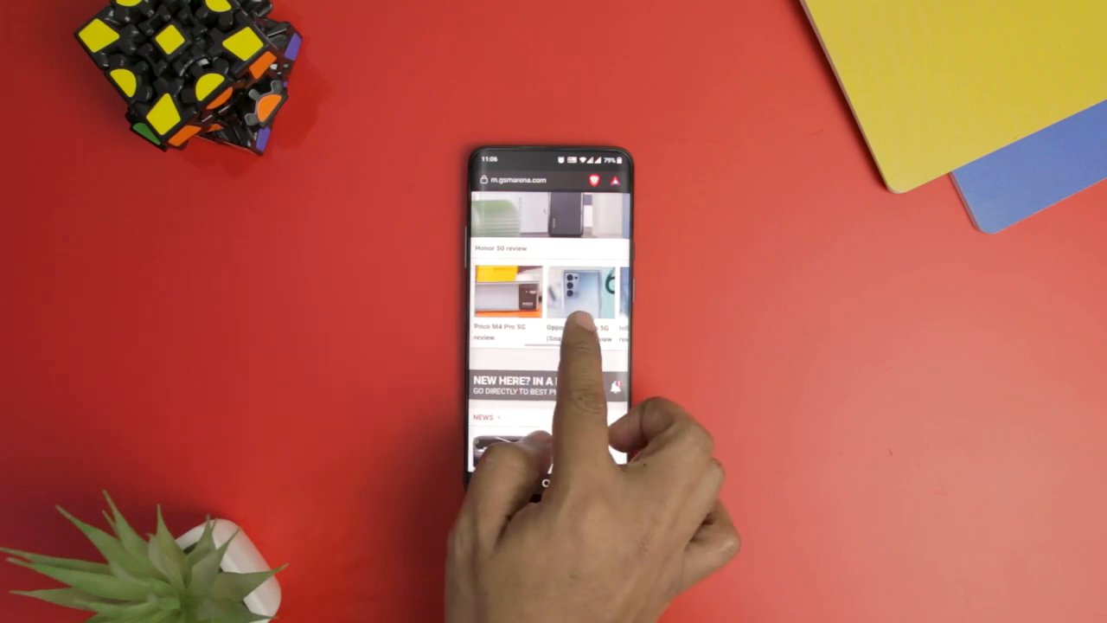
{"action": "left_click", "coordinate": [580, 294]}
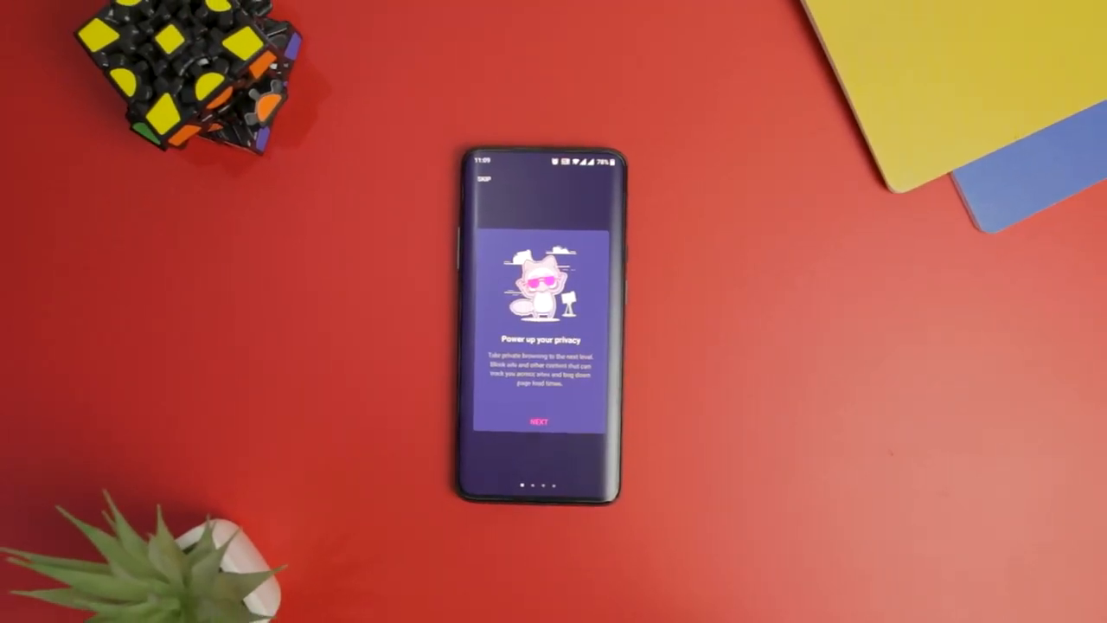
Step: Go through Firefox Focus's welcome screens to start browsing
{"action": "left_click", "coordinate": [539, 421]}
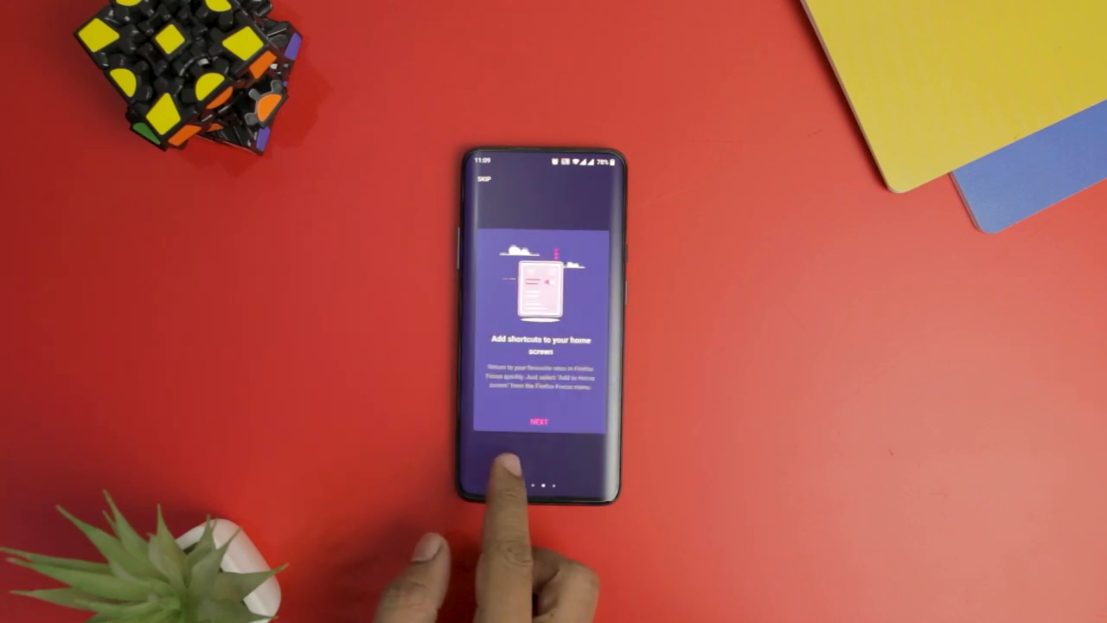
{"action": "left_click", "coordinate": [539, 421]}
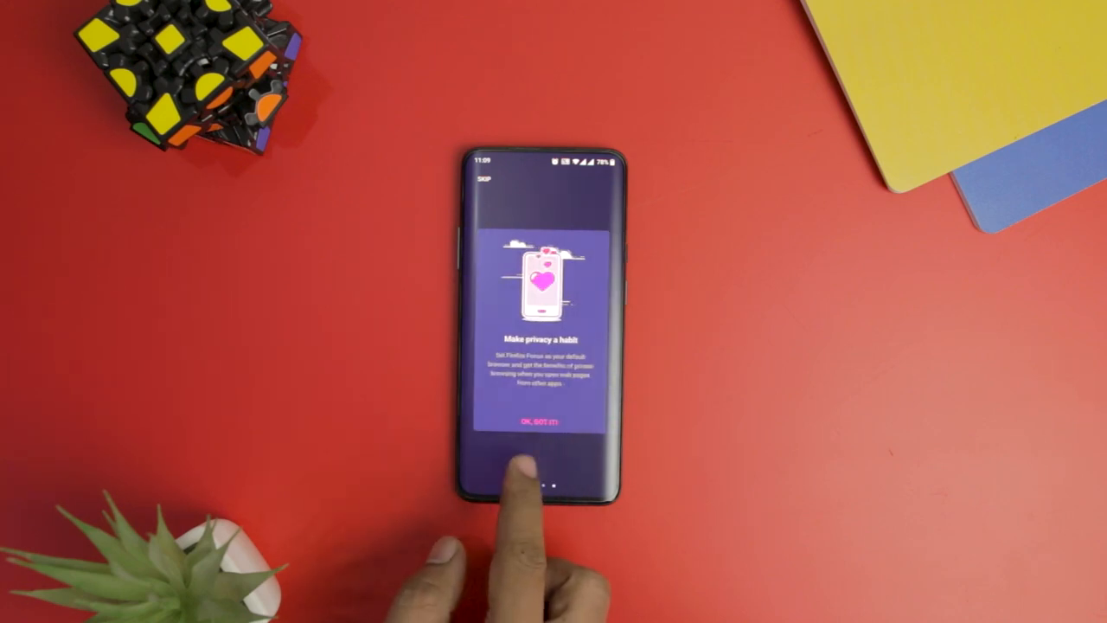
{"action": "left_click", "coordinate": [539, 421]}
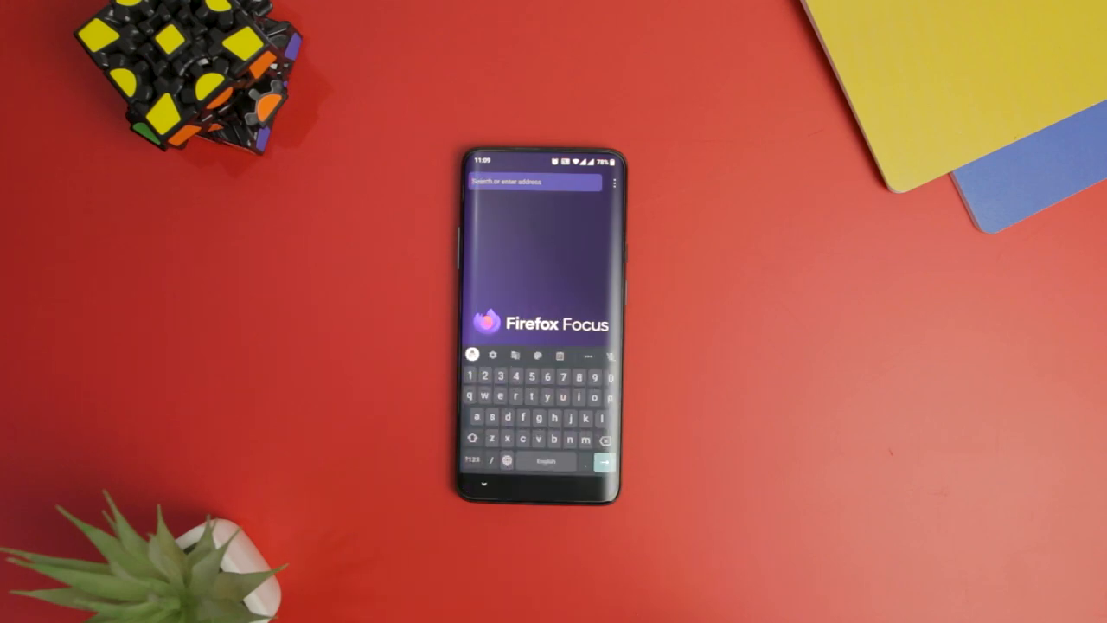
Step: Load xtremedroid, read its guitar tuner apps article, and bring up Settings
{"action": "type", "text": "xtremandroid.com/"}
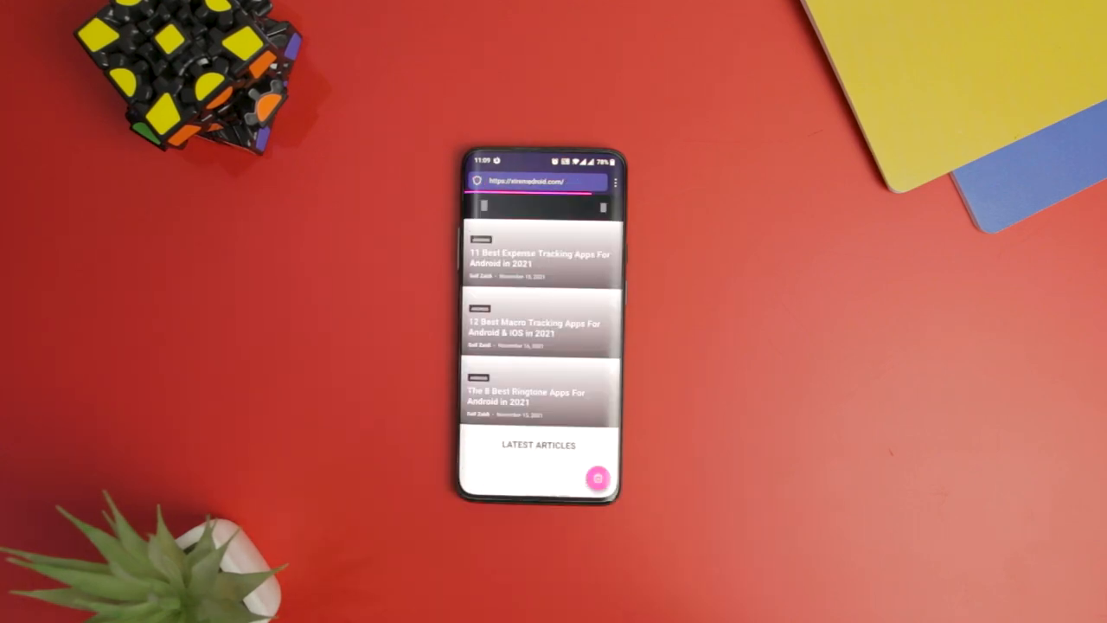
{"action": "scroll", "scroll_direction": "down", "scroll_amount": 3}
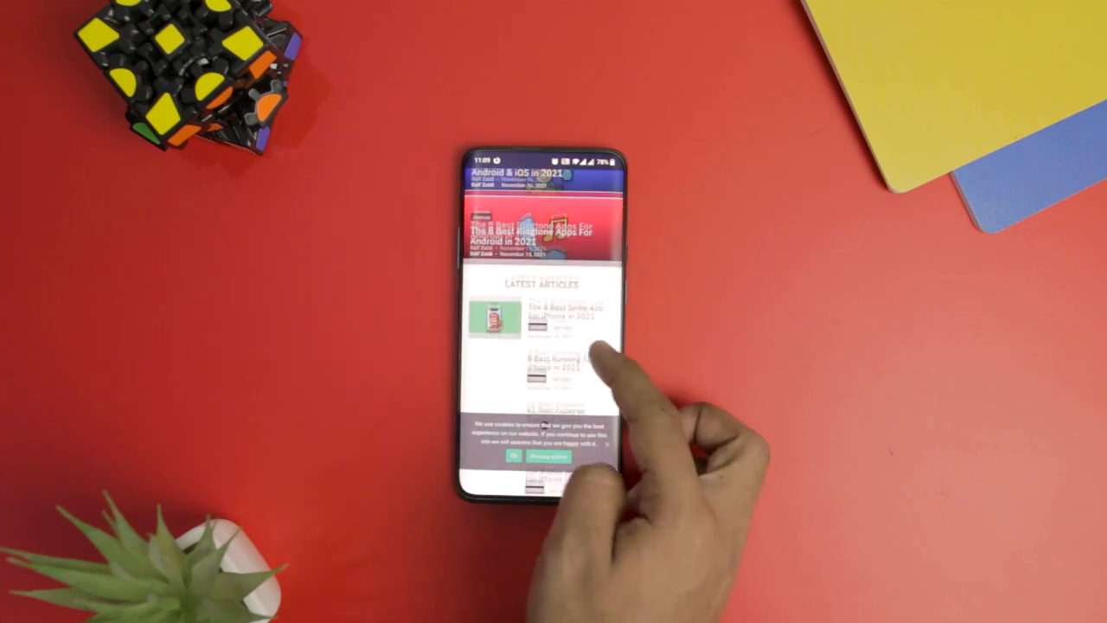
{"action": "scroll", "scroll_direction": "down", "scroll_amount": 3}
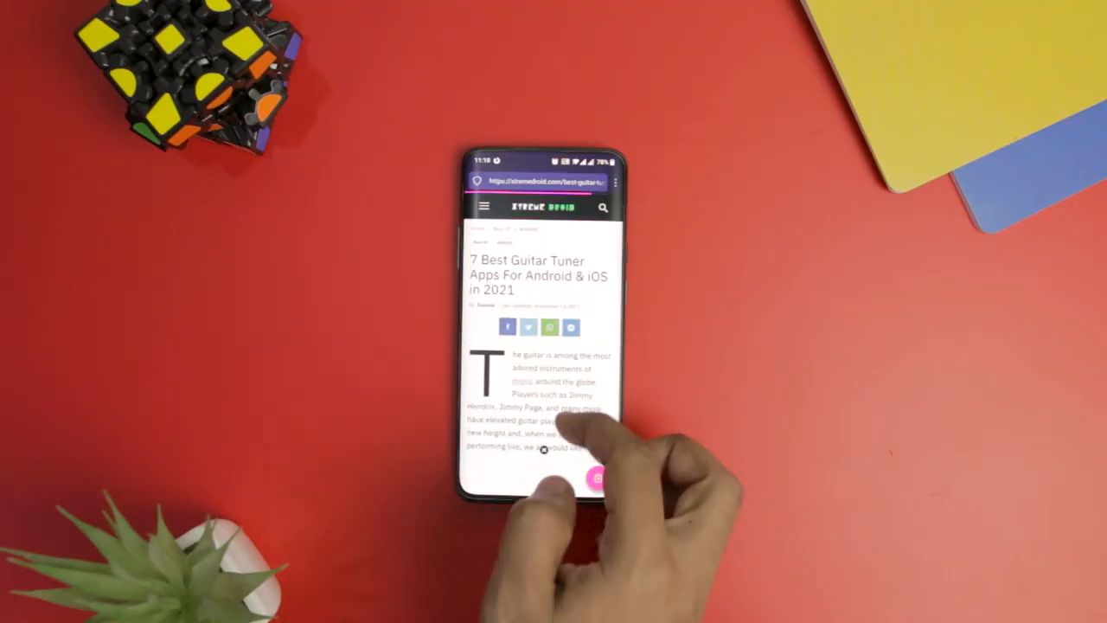
{"action": "scroll", "scroll_direction": "down", "scroll_amount": 3}
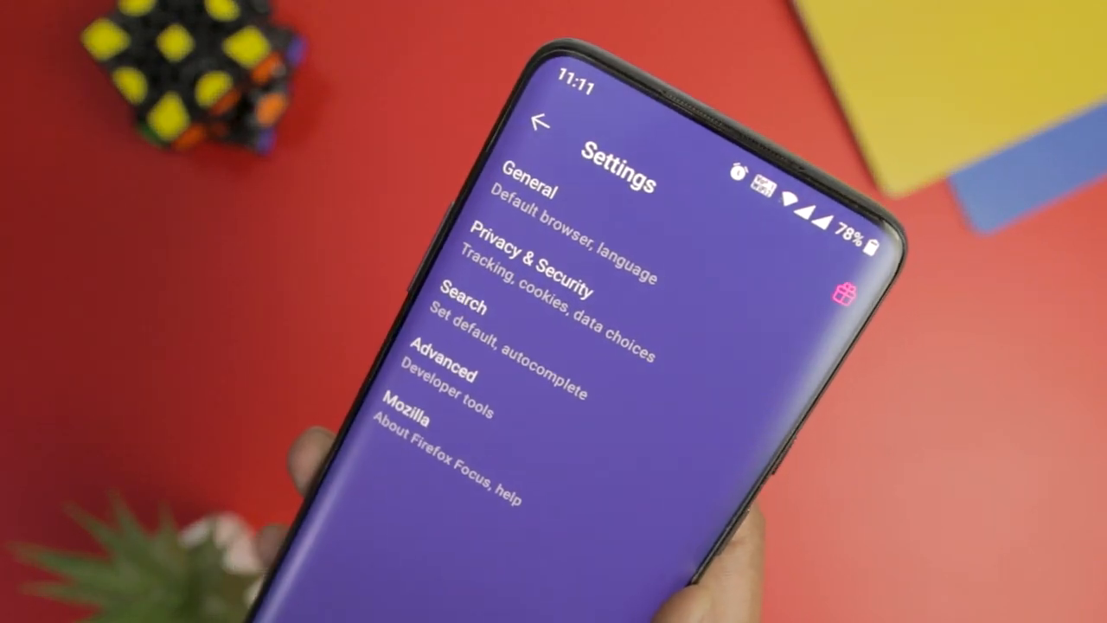
{"action": "left_click", "coordinate": [527, 192]}
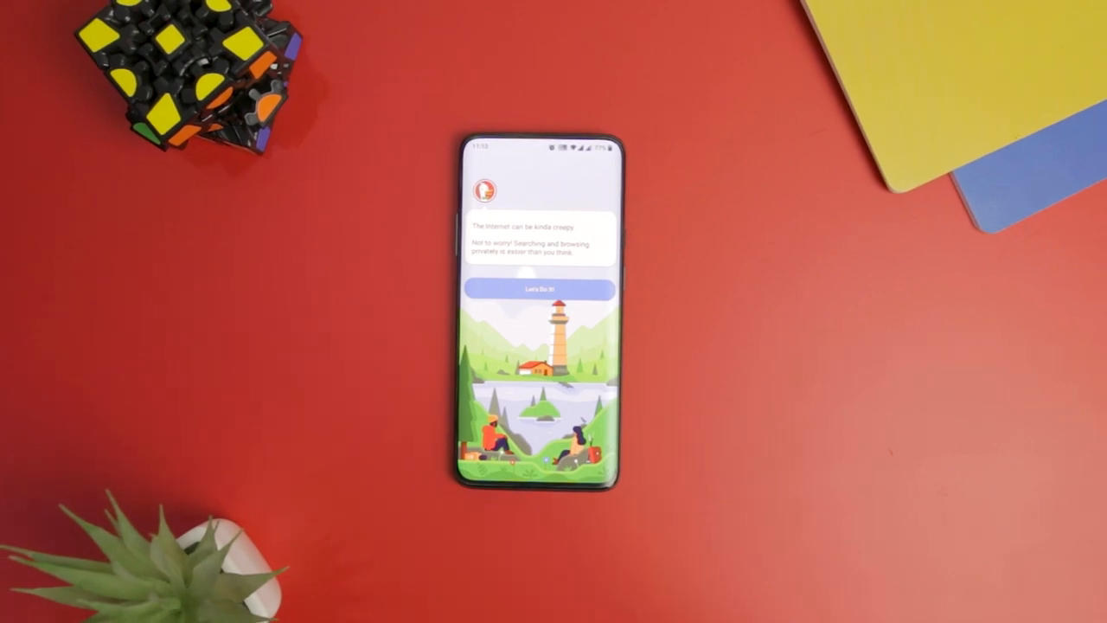
Step: Accept DuckDuckGo's welcome, dismiss the Google/Facebook tracker notice, and scroll Screen Rant's news
{"action": "left_click", "coordinate": [540, 289]}
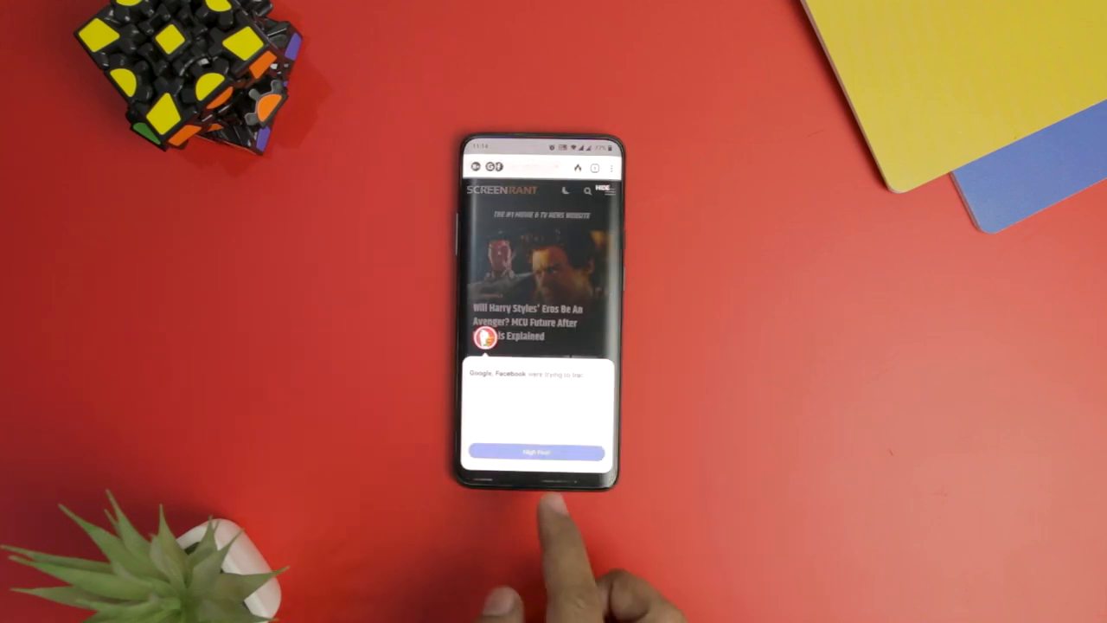
{"action": "left_click", "coordinate": [535, 452]}
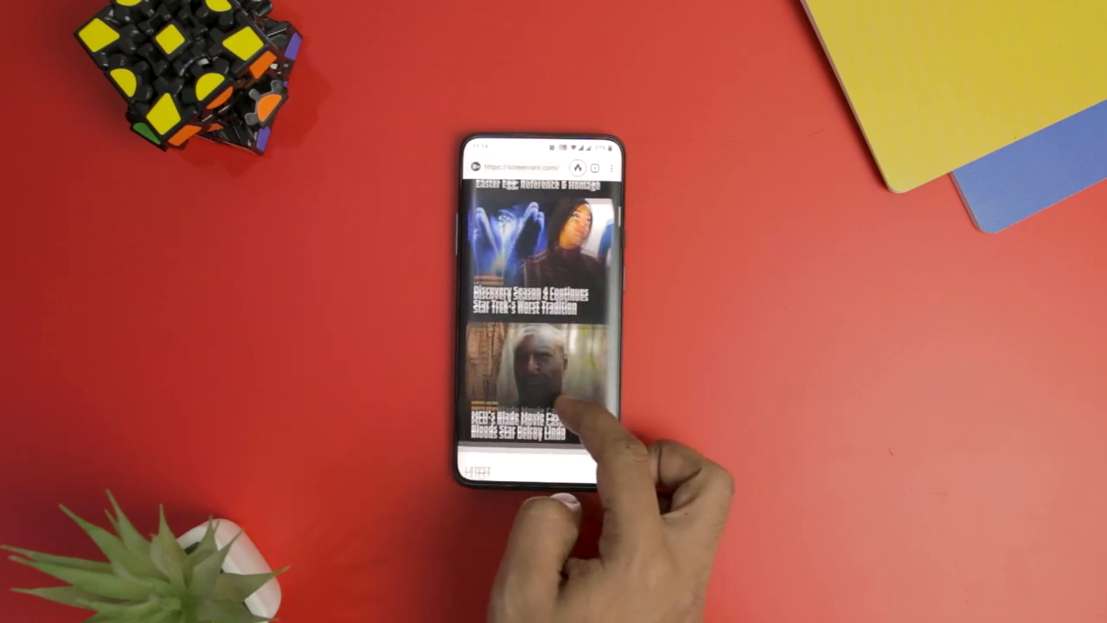
{"action": "scroll", "scroll_direction": "down", "scroll_amount": 3}
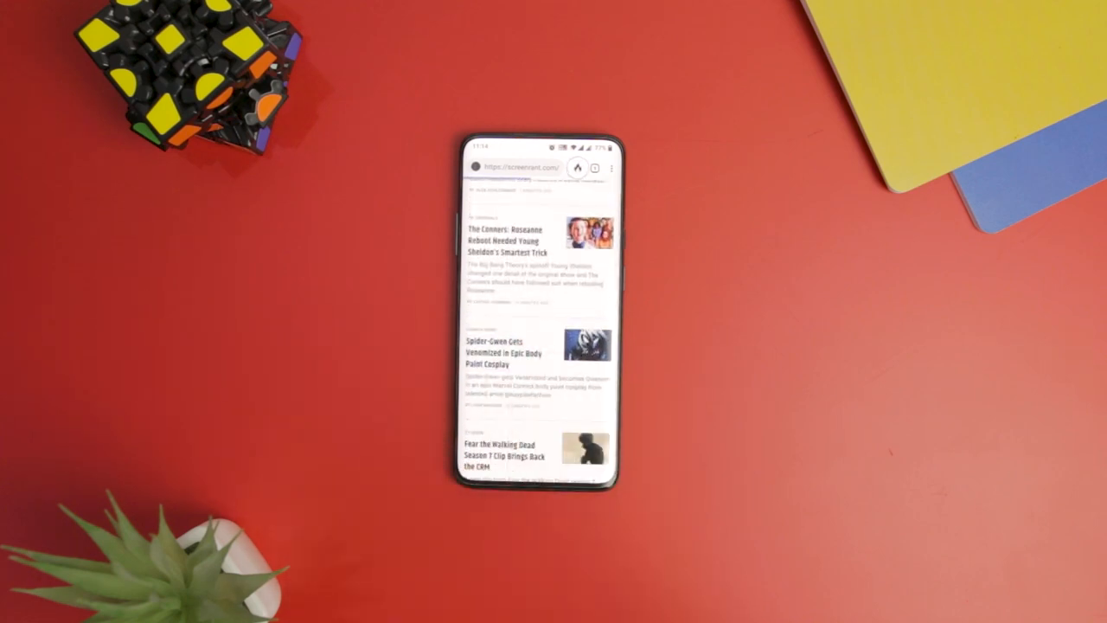
{"action": "scroll", "scroll_direction": "down", "scroll_amount": 3}
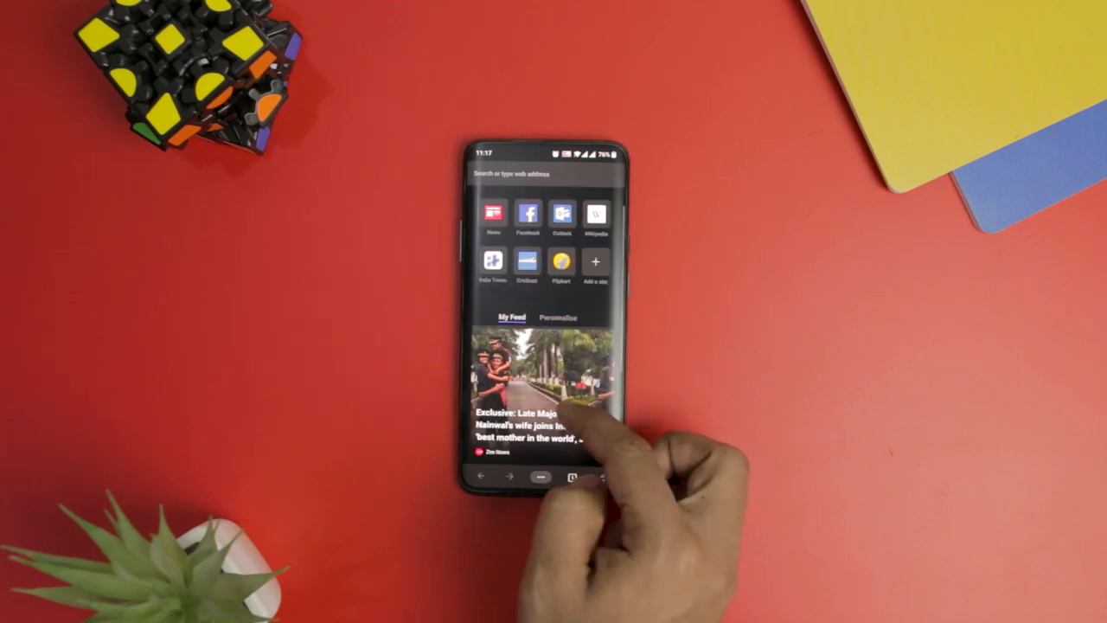
Step: Open Edge's Settings from the ••• menu and scroll down
{"action": "left_click", "coordinate": [559, 315]}
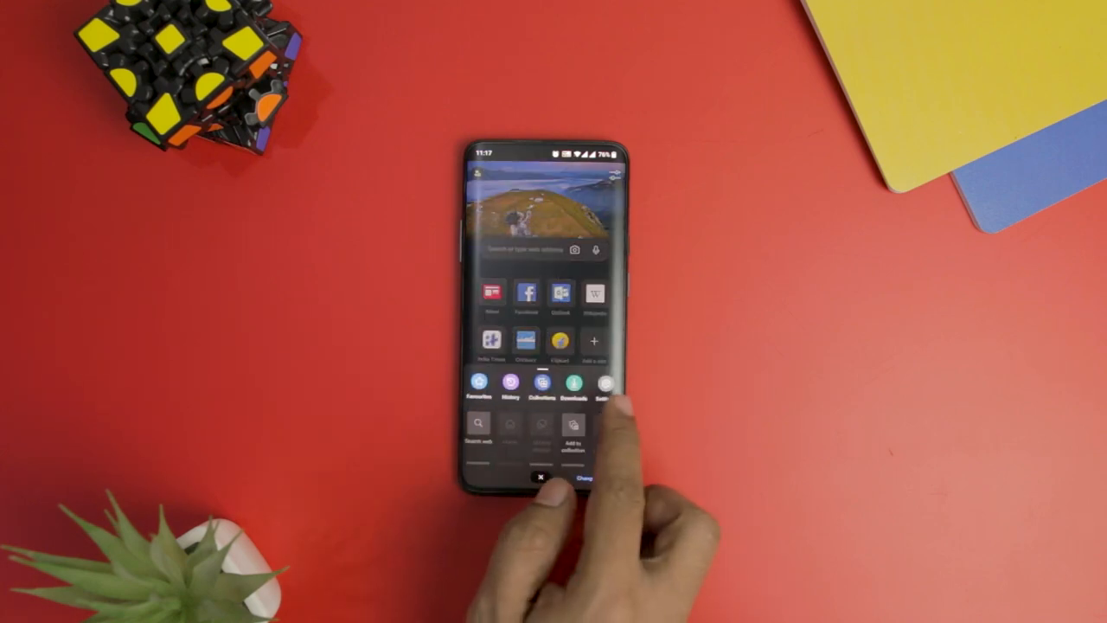
{"action": "left_click", "coordinate": [604, 383]}
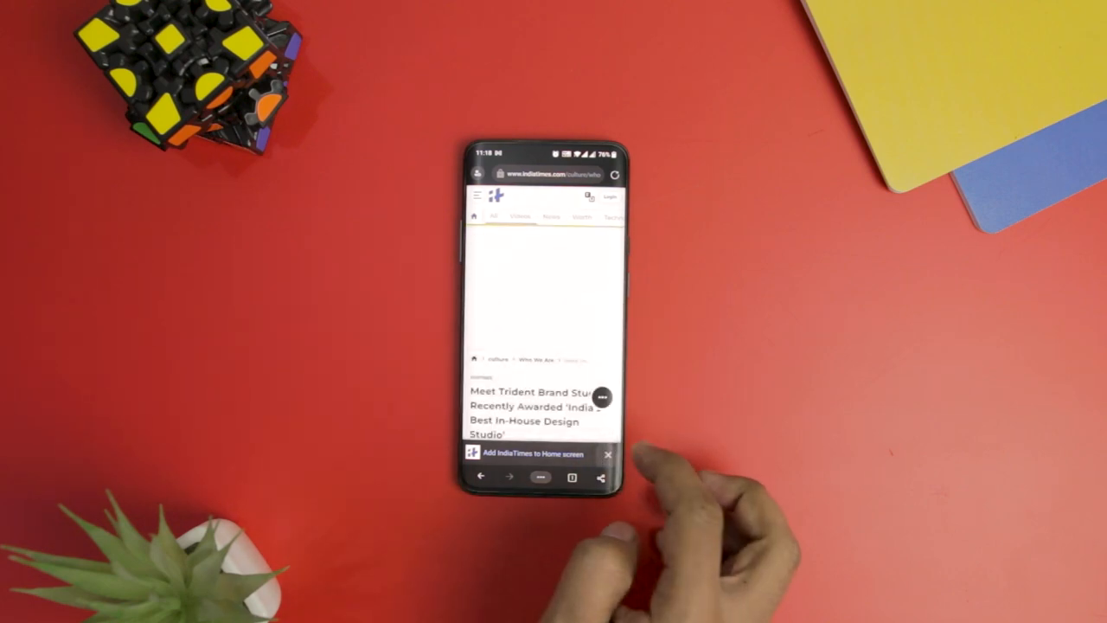
{"action": "scroll", "scroll_direction": "down", "scroll_amount": 3}
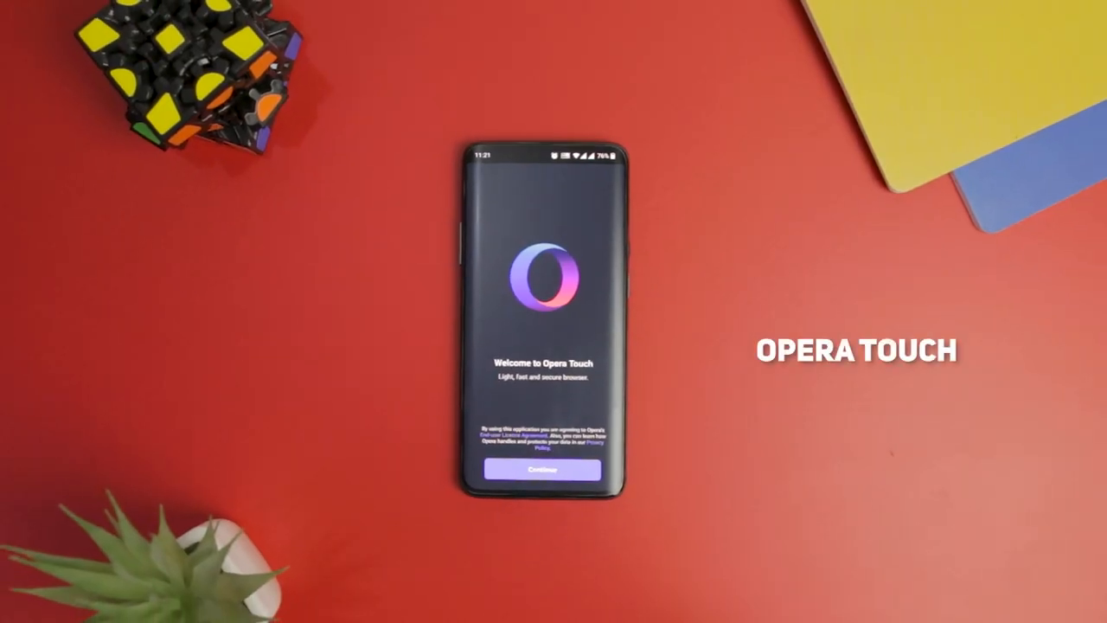
Step: Complete Opera Touch setup with Fast Action Button navigation, then scroll the settings list
{"action": "left_click", "coordinate": [543, 470]}
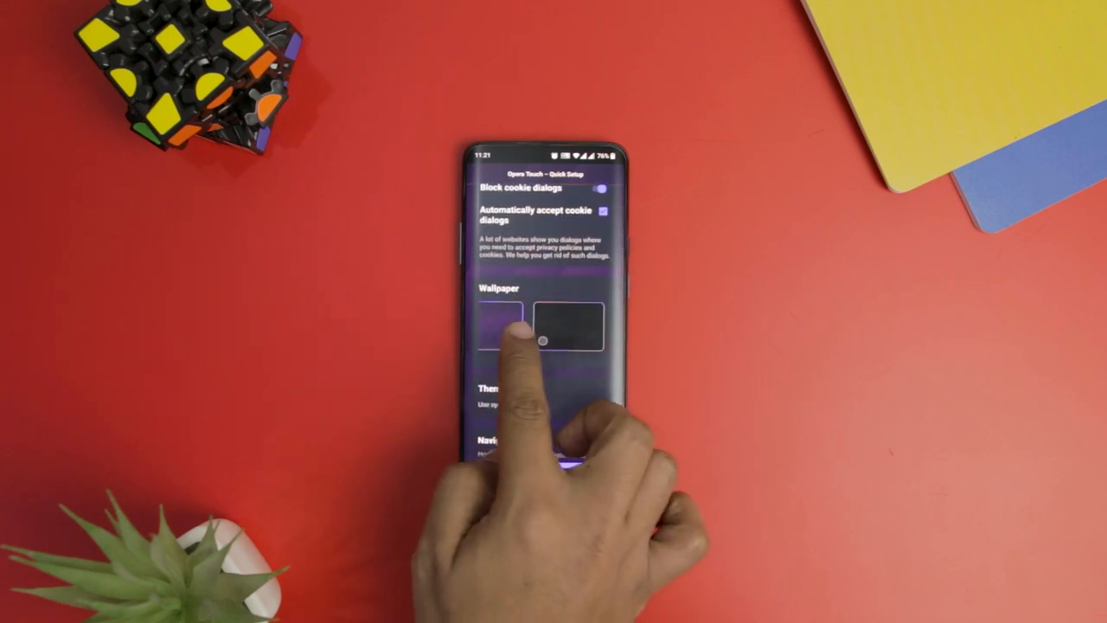
{"action": "scroll", "scroll_direction": "down", "scroll_amount": 3}
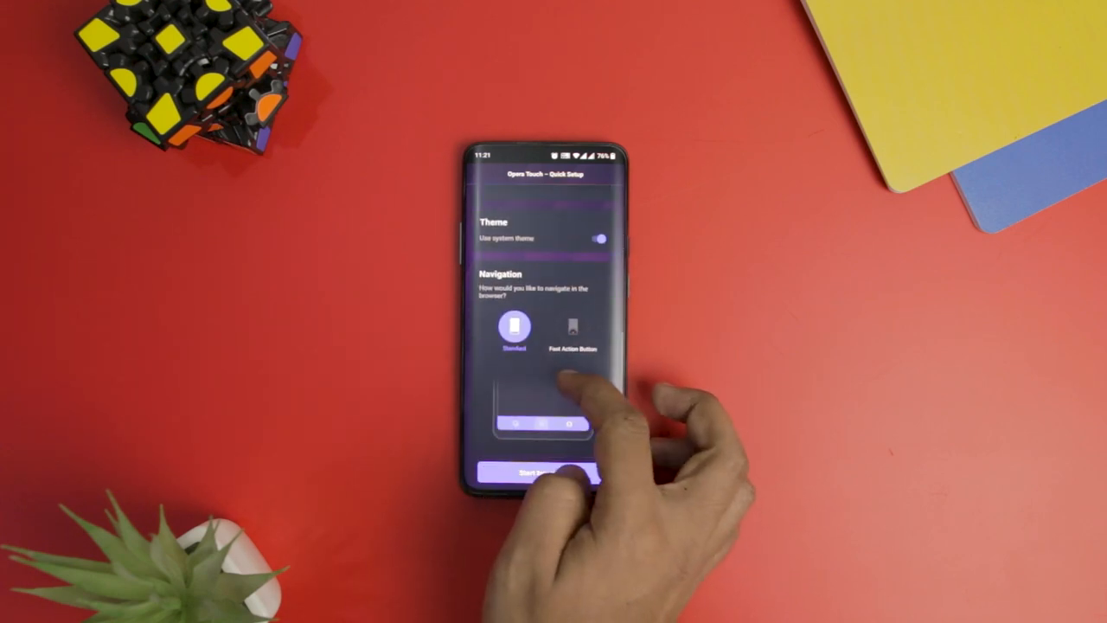
{"action": "left_click", "coordinate": [572, 327]}
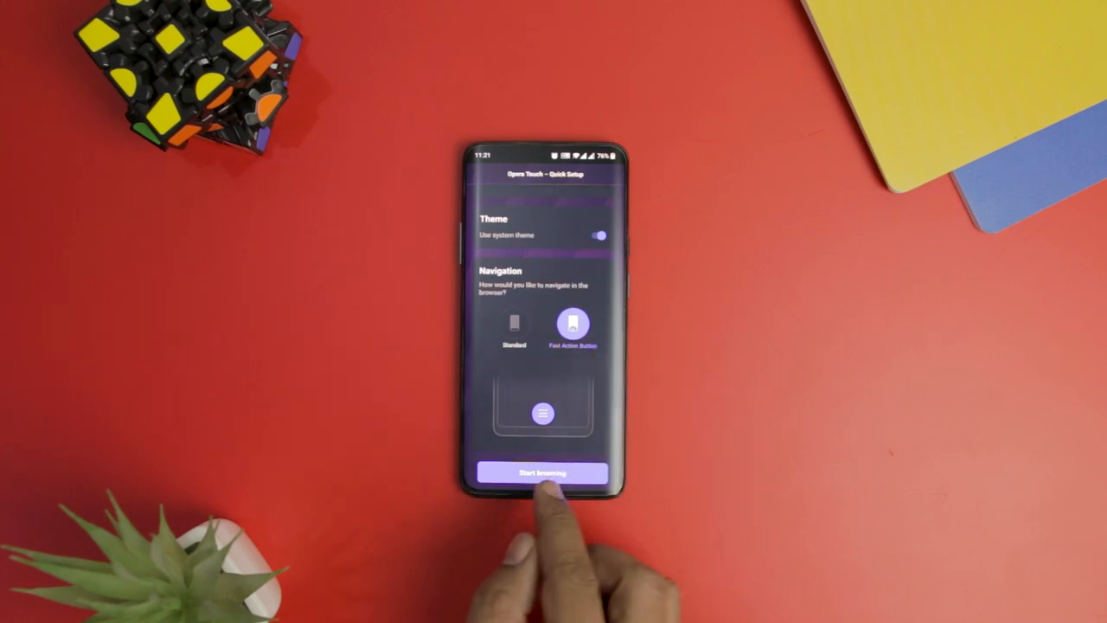
{"action": "left_click", "coordinate": [542, 473]}
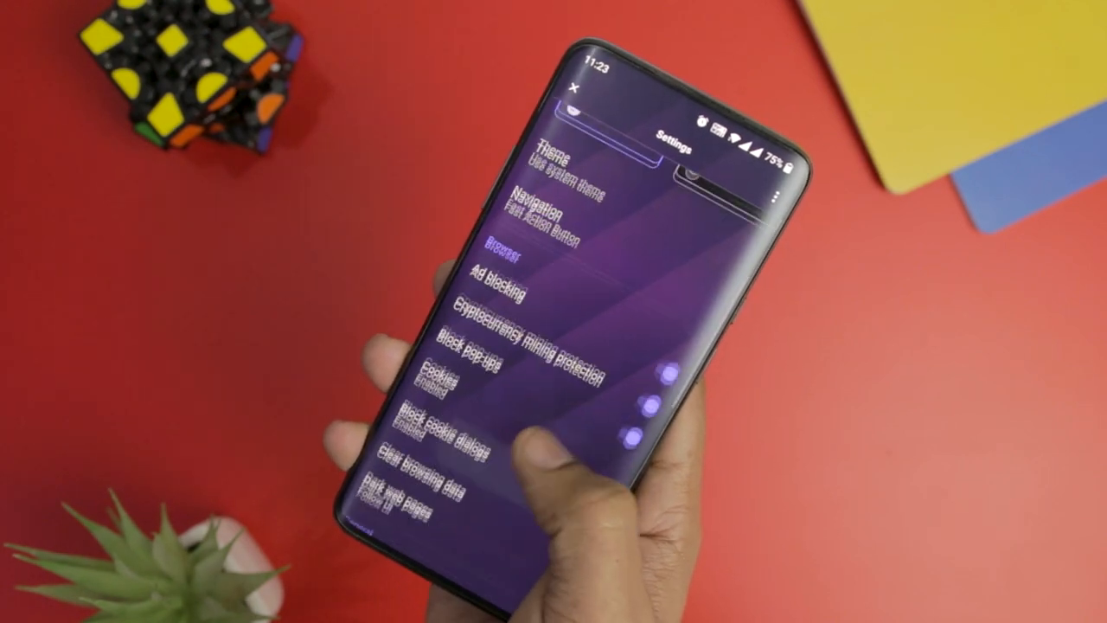
{"action": "scroll", "scroll_direction": "down", "scroll_amount": 3}
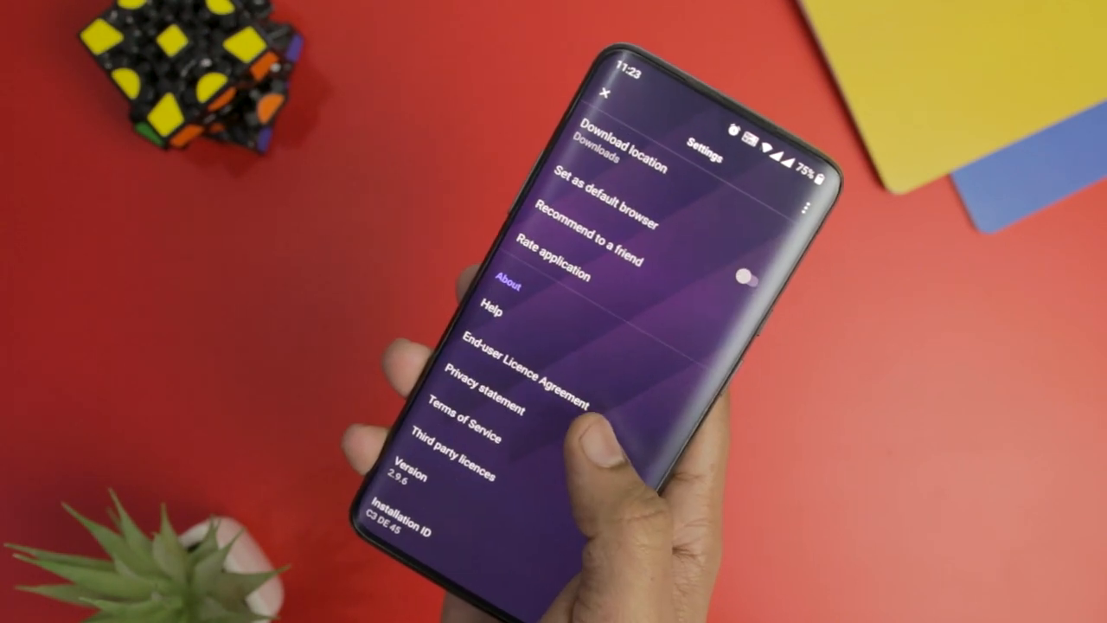